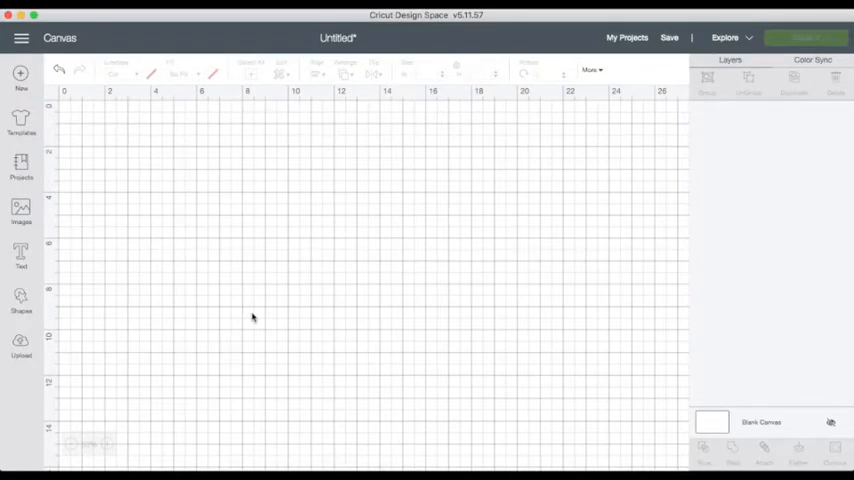
# Add a text layer reading 'HELLO' to the blank canvas.
pyautogui.click(21, 255)
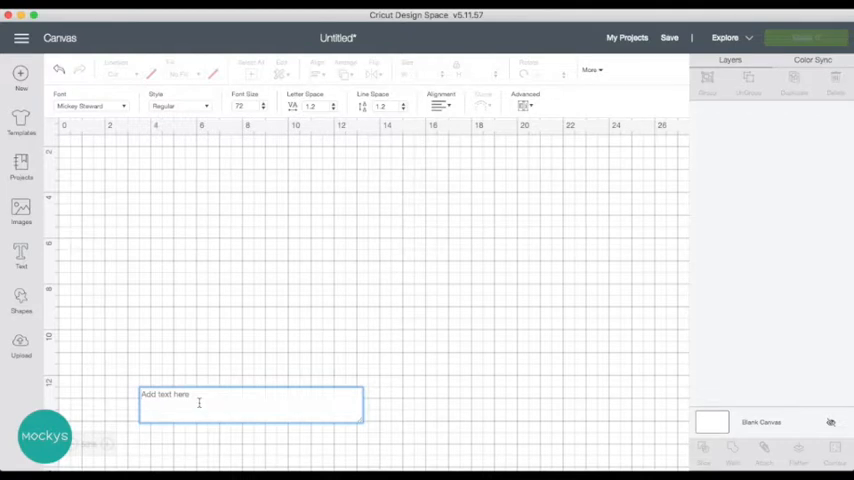
pyautogui.write('HELLO')
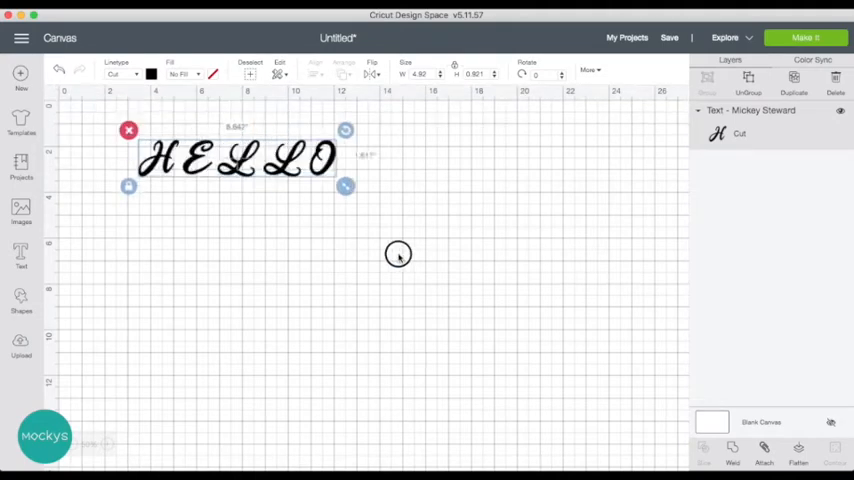
# Drag the resize handle to enlarge the HELLO text substantially.
pyautogui.moveTo(345, 186); pyautogui.dragTo(611, 302)
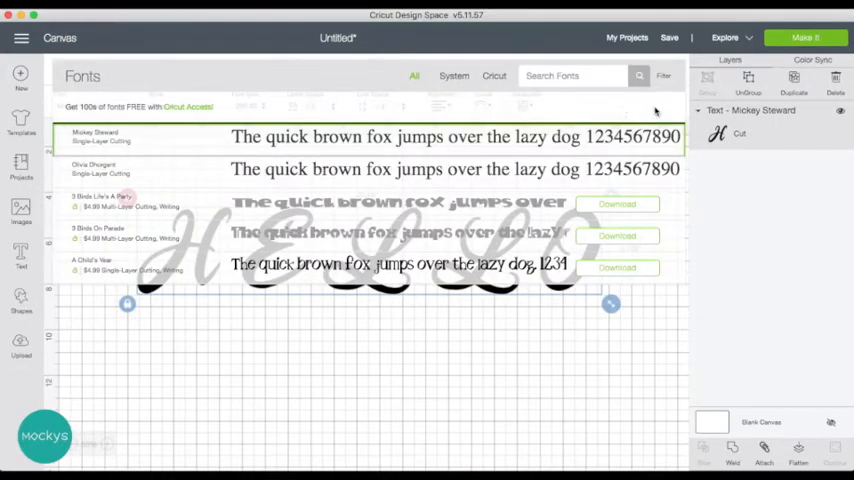
# Search the fonts for 'birth' to apply Birthday Cakes to HELLO.
pyautogui.click(663, 76)
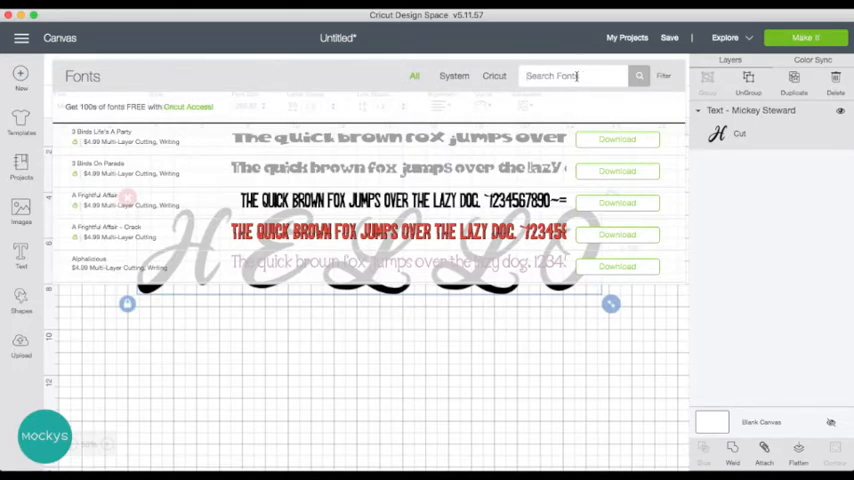
pyautogui.write('birth')
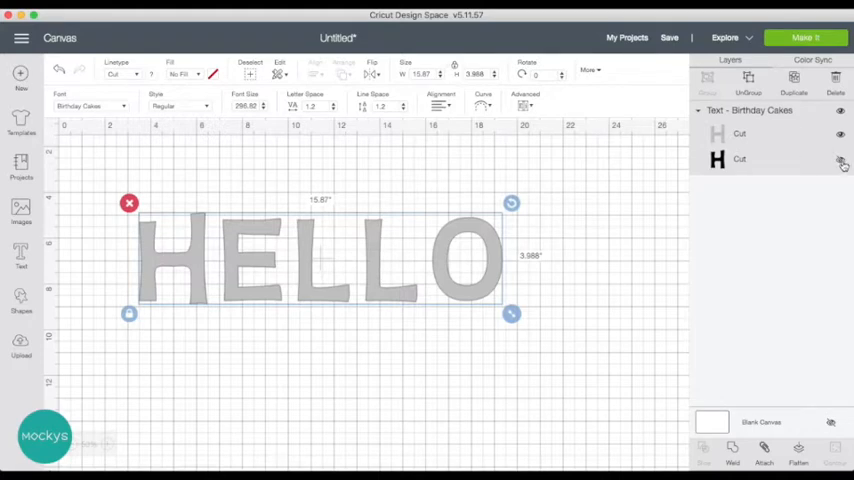
# Ungroup HELLO and move the black layer below the grey outline copy.
pyautogui.click(841, 159)
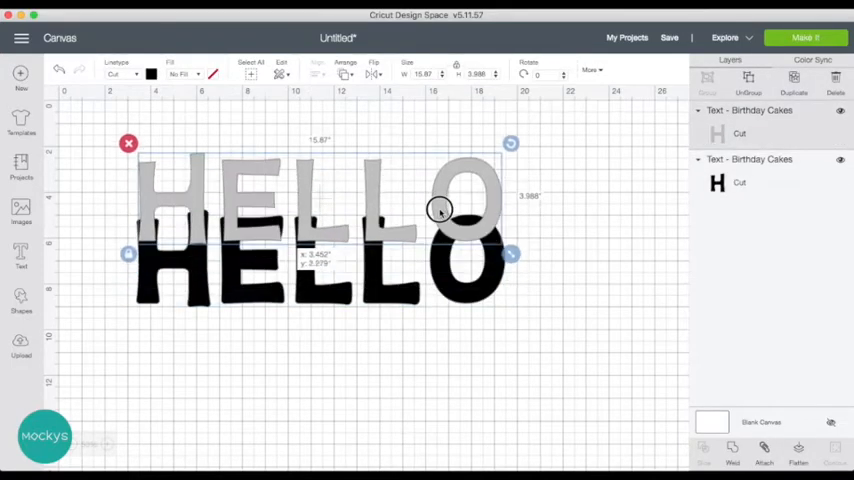
pyautogui.moveTo(438, 210); pyautogui.dragTo(438, 303)
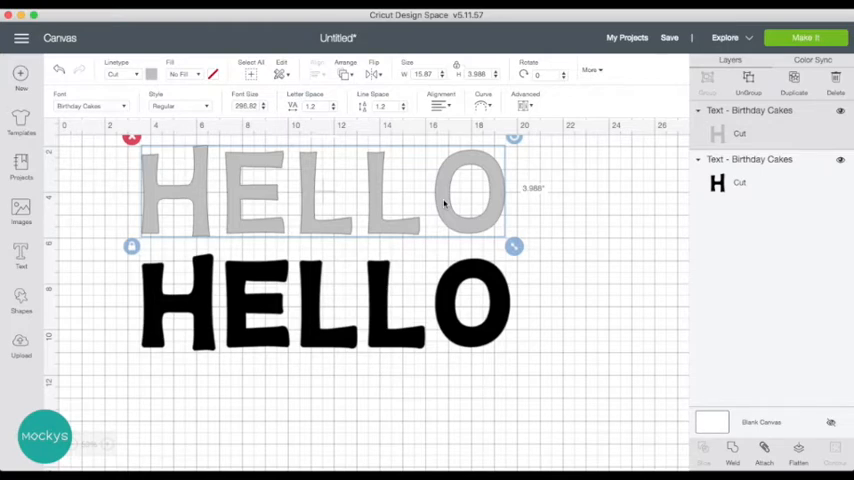
pyautogui.moveTo(503, 265)
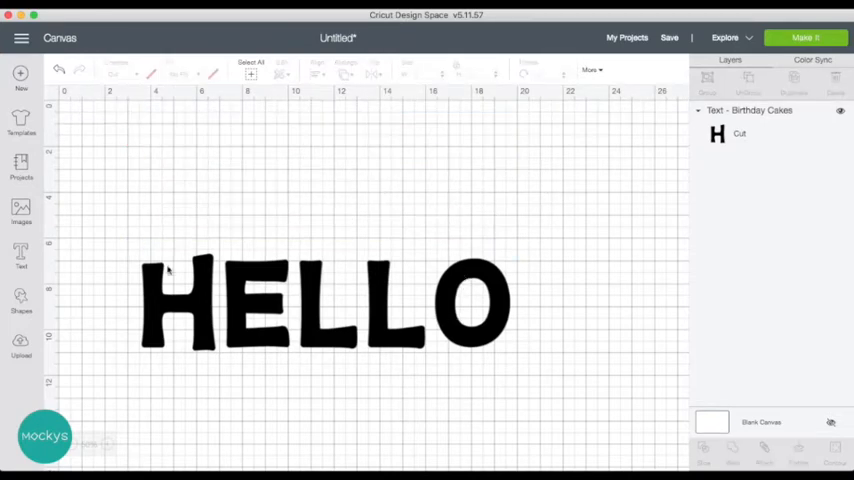
# Select the black HELLO and scroll the font list toward Apples Block.
pyautogui.click(320, 300)
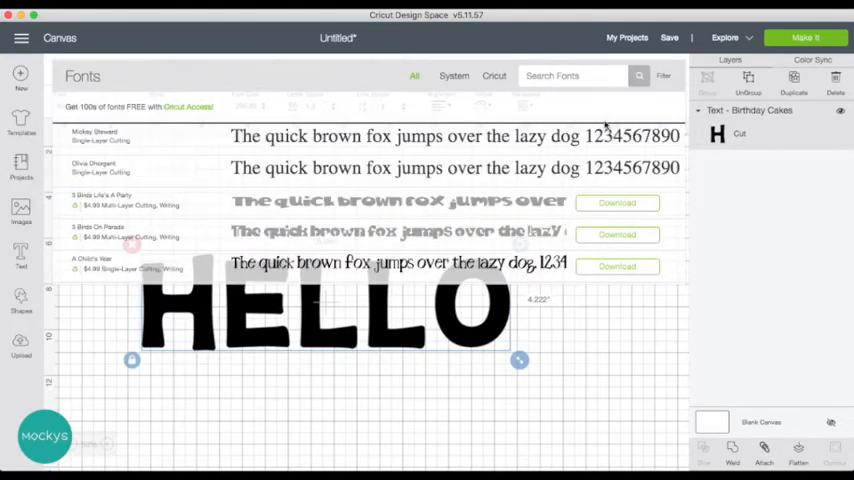
pyautogui.click(663, 75)
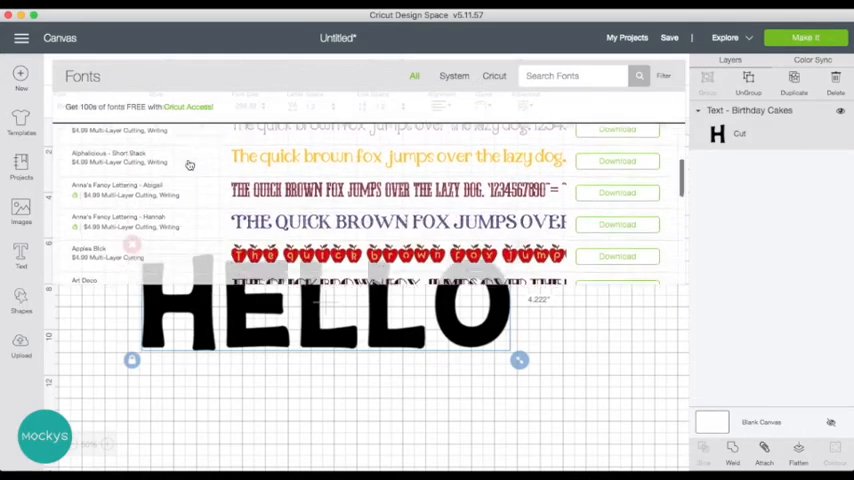
pyautogui.scroll(-3)
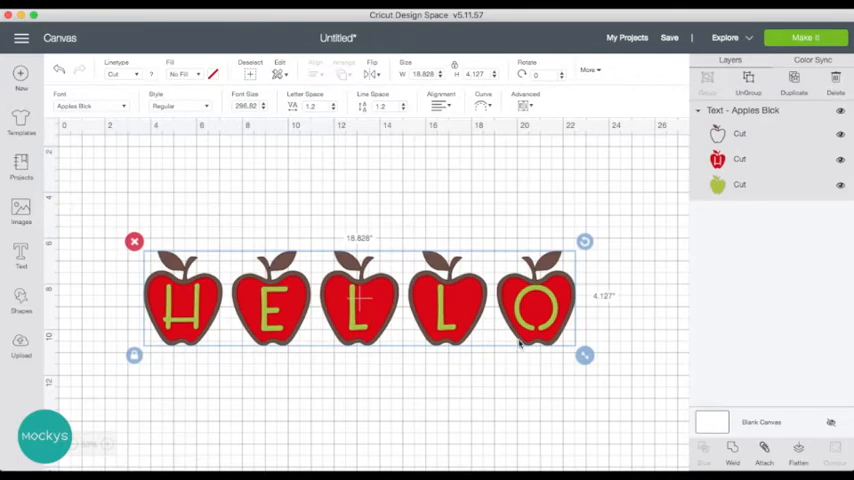
pyautogui.moveTo(736, 112)
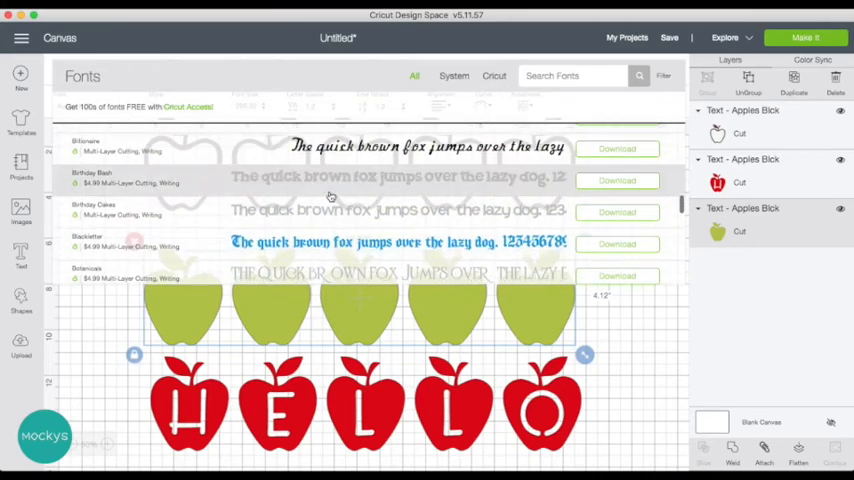
# Scroll through the font list to browse more multi-layer fonts.
pyautogui.scroll(-3)
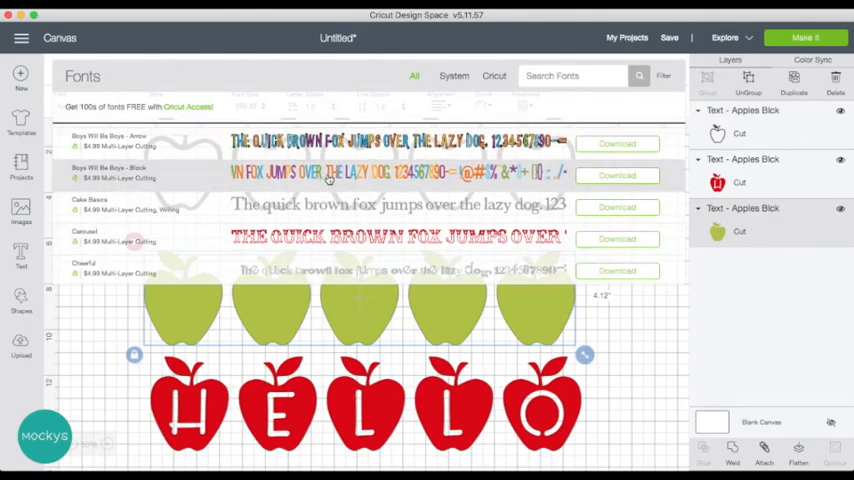